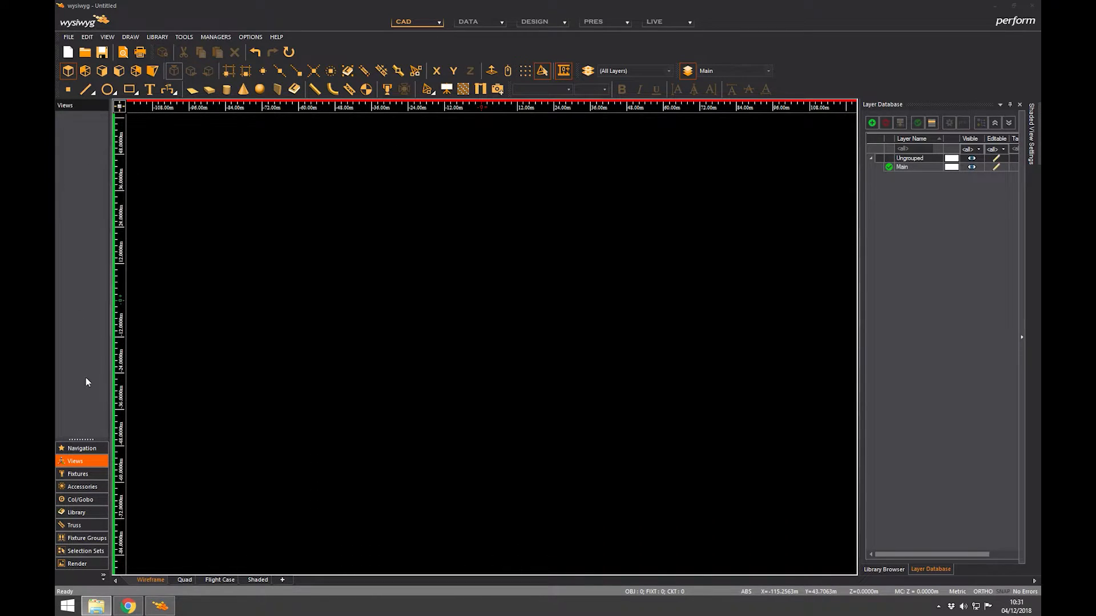
mouse_move(100, 289)
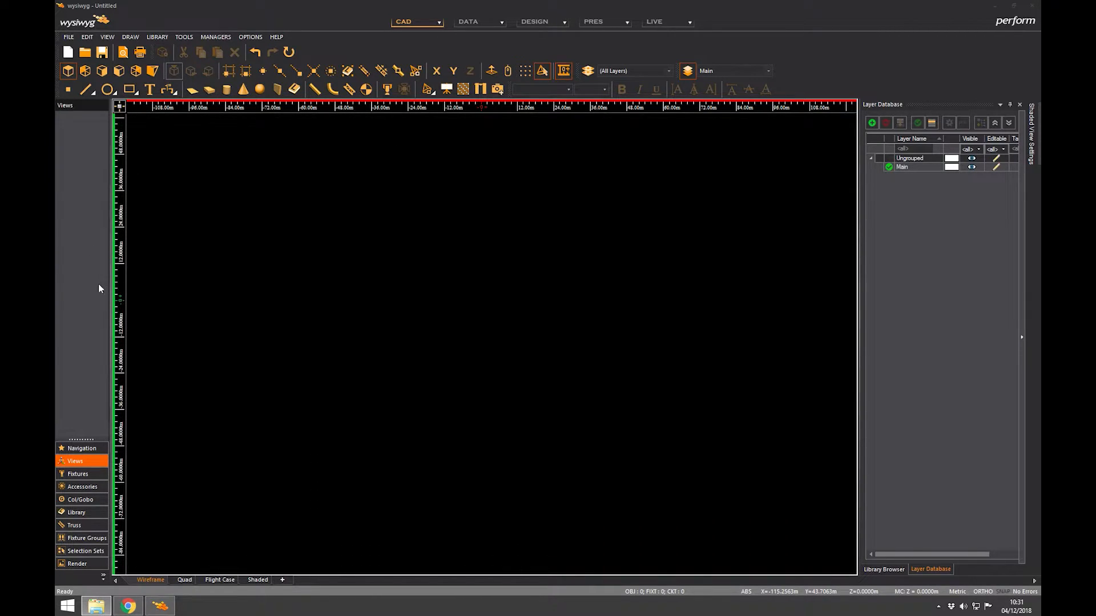
mouse_move(82, 326)
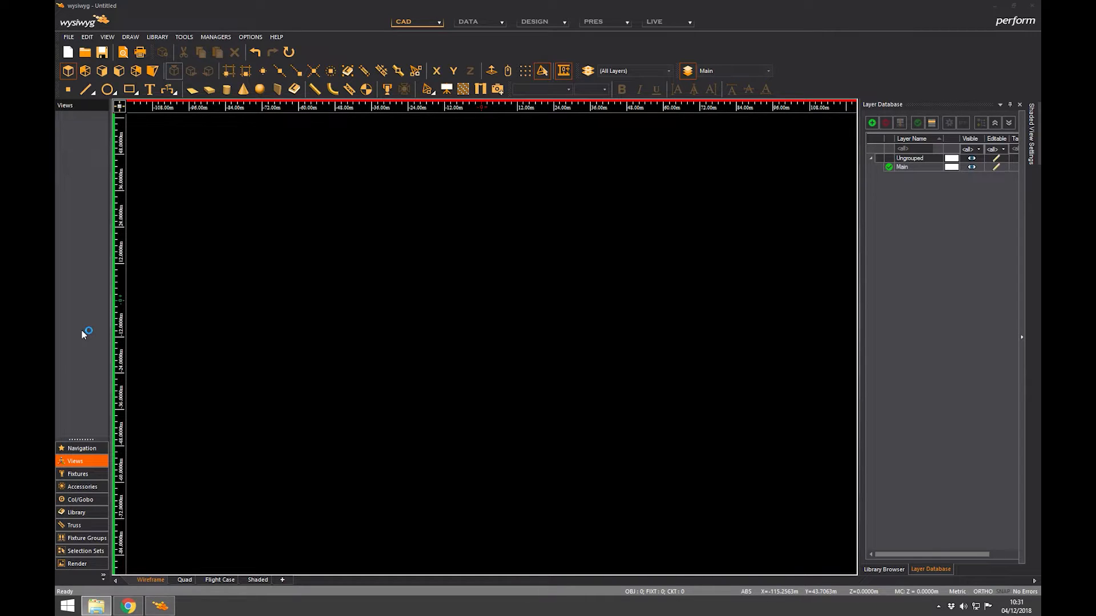
mouse_move(84, 301)
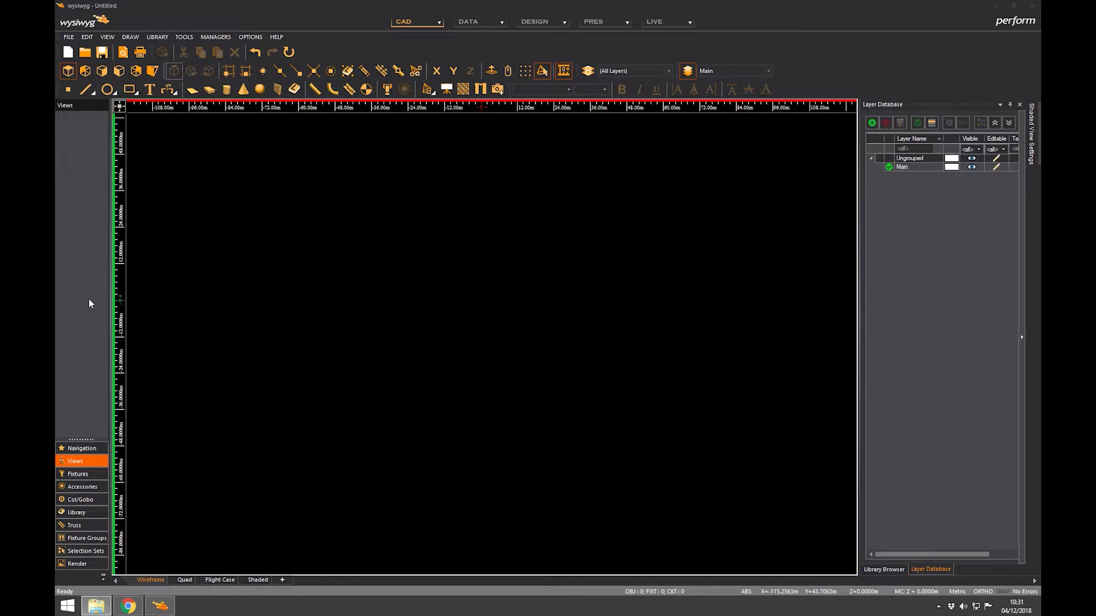
mouse_move(89, 314)
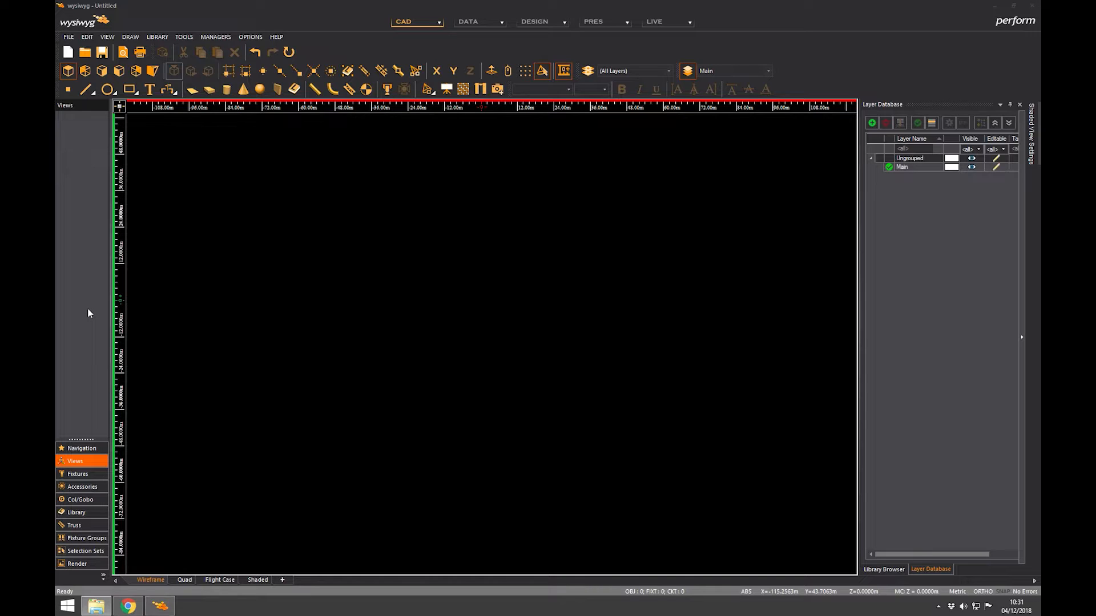
mouse_move(72, 286)
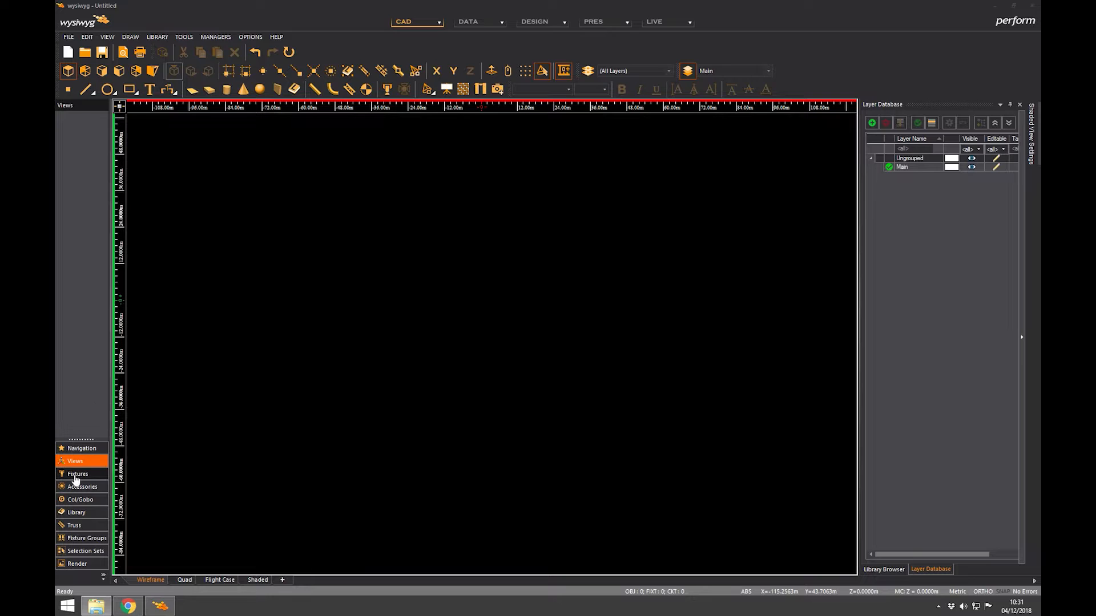
Step: Add a Martin MAC Viper Performance fixture shortcut, trimming its name to '16-Bit Ex.'
click(78, 473)
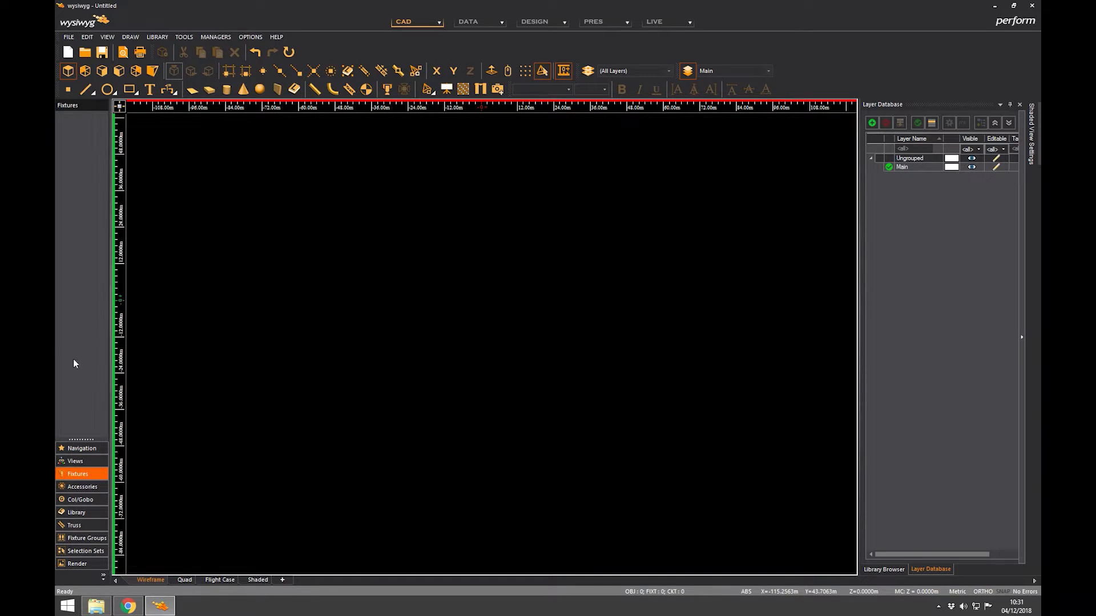
mouse_move(58, 238)
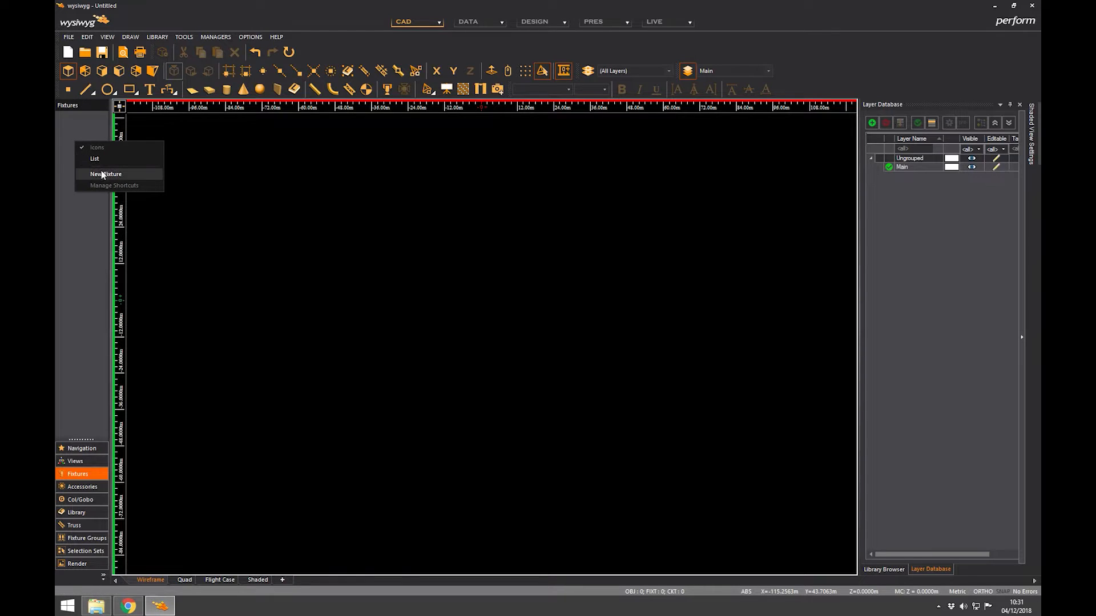
click(105, 174)
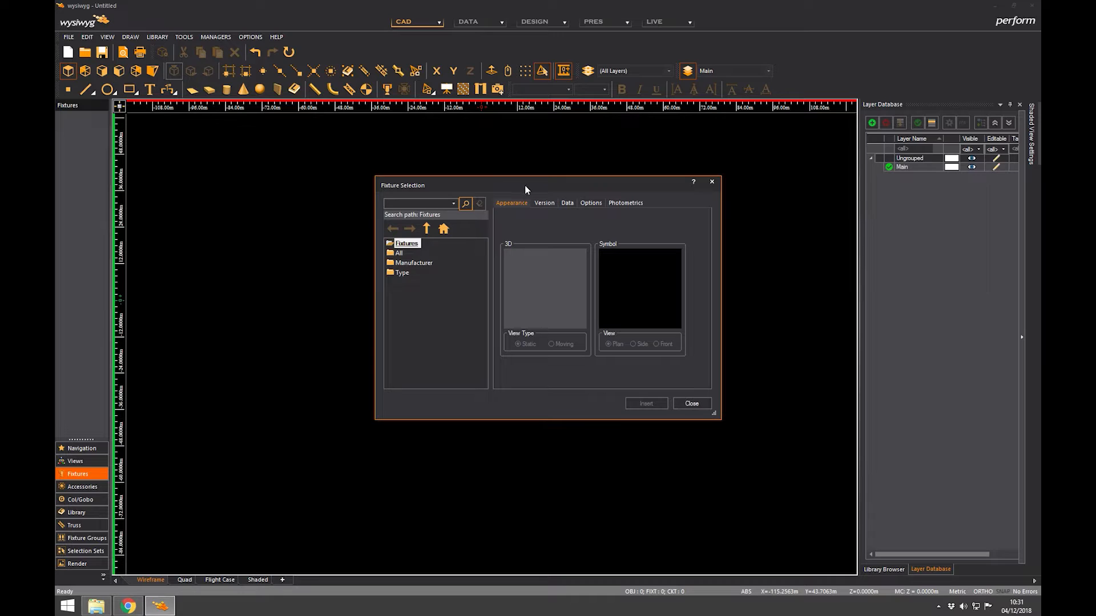
double_click(413, 262)
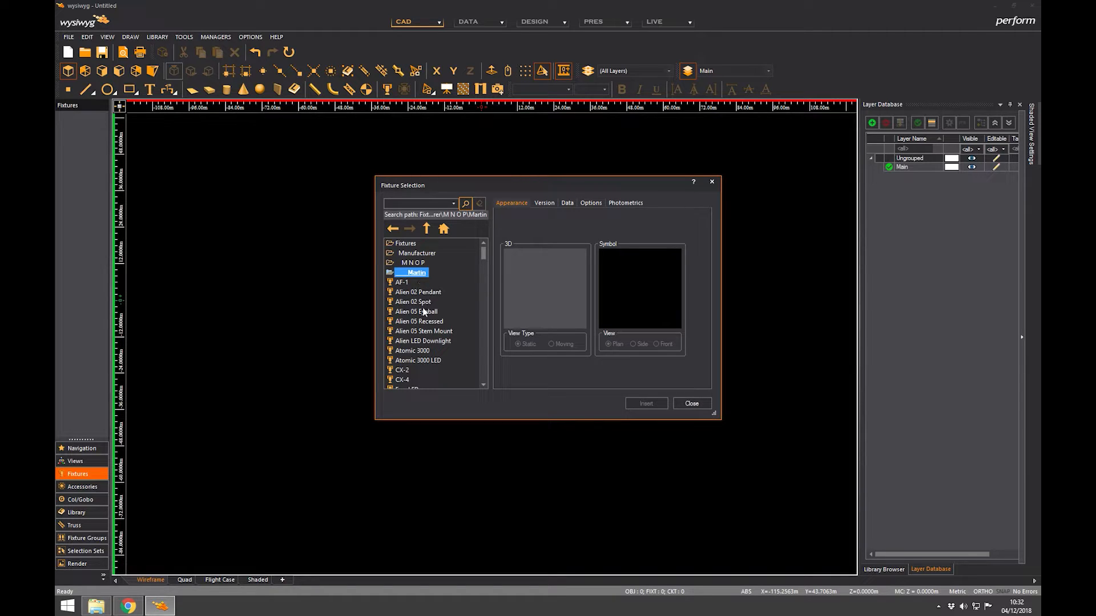
scroll(down, 3)
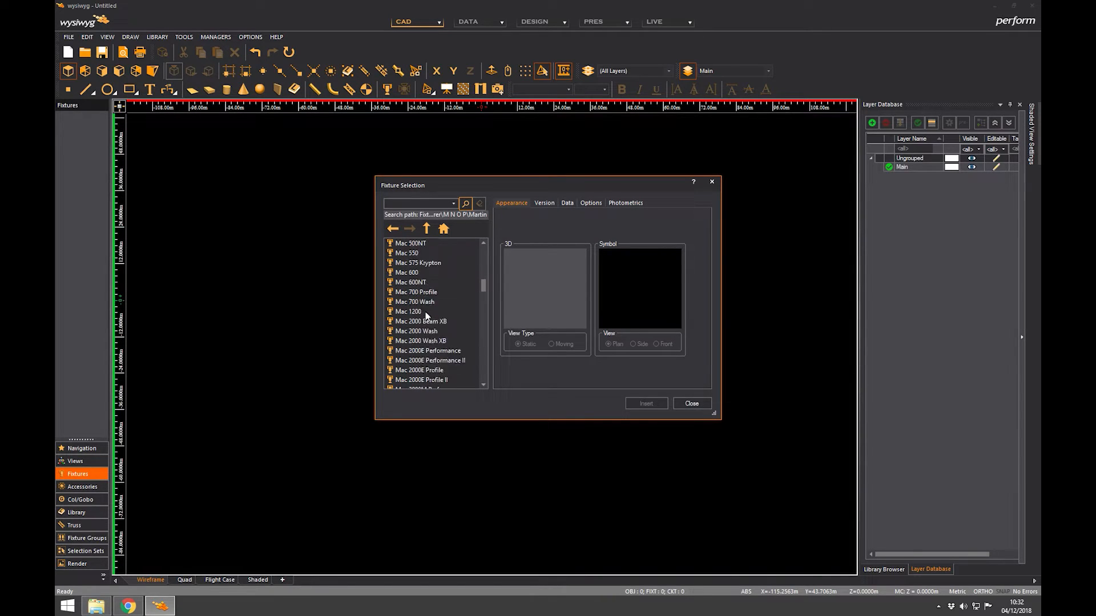
scroll(down, 3)
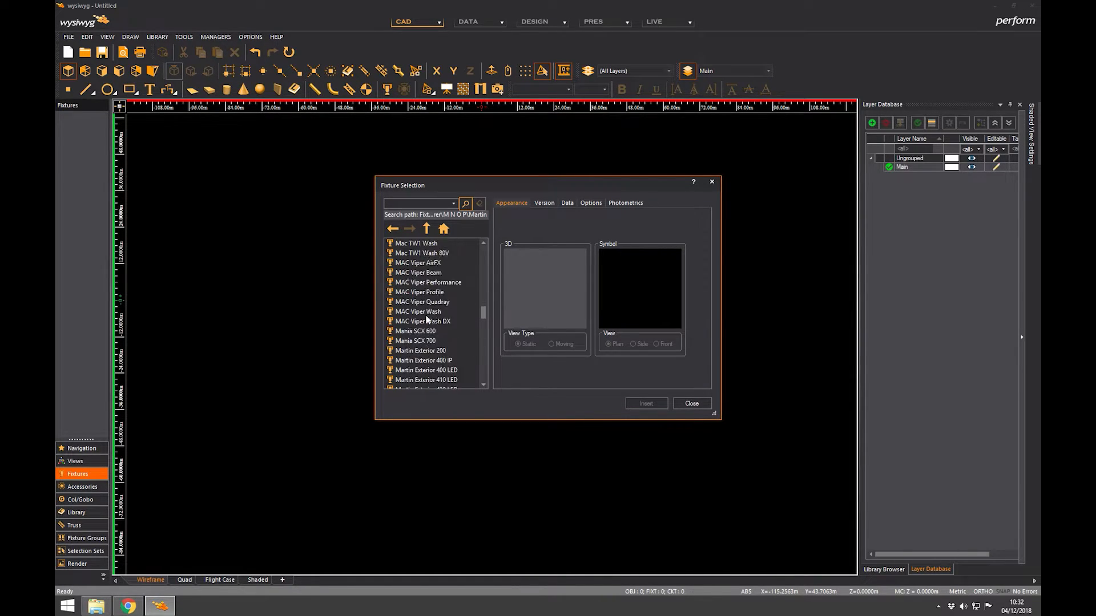
click(429, 252)
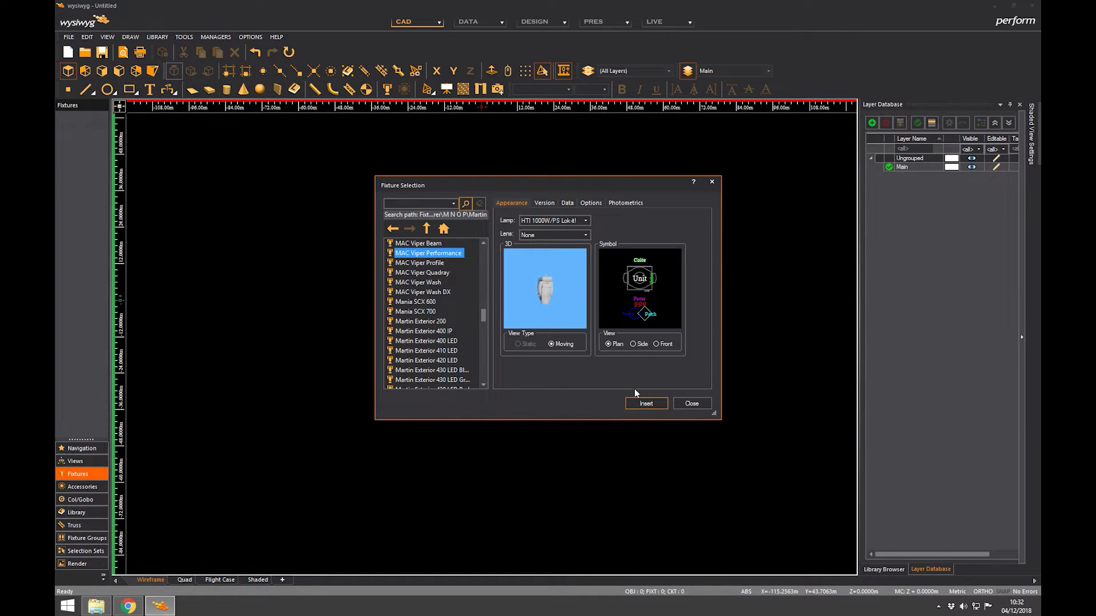
click(644, 404)
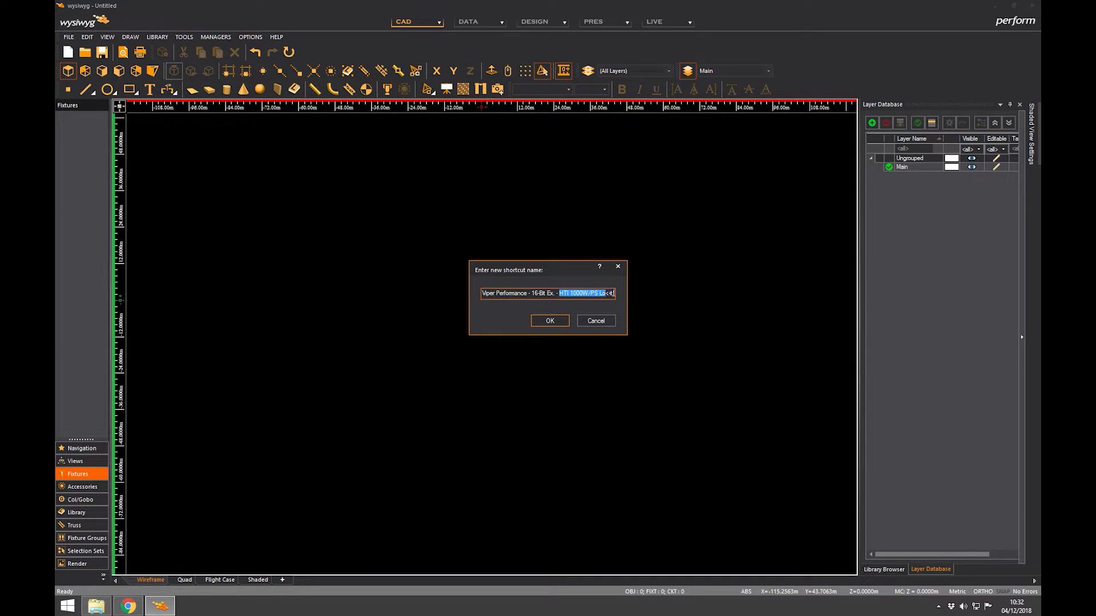
key(Delete)
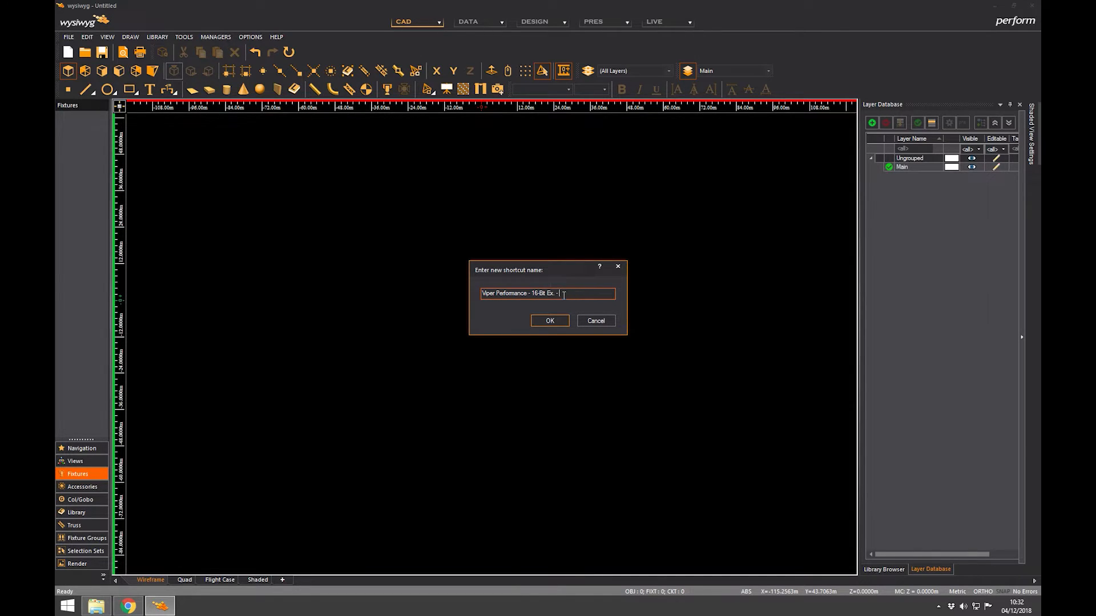
key(Backspace)
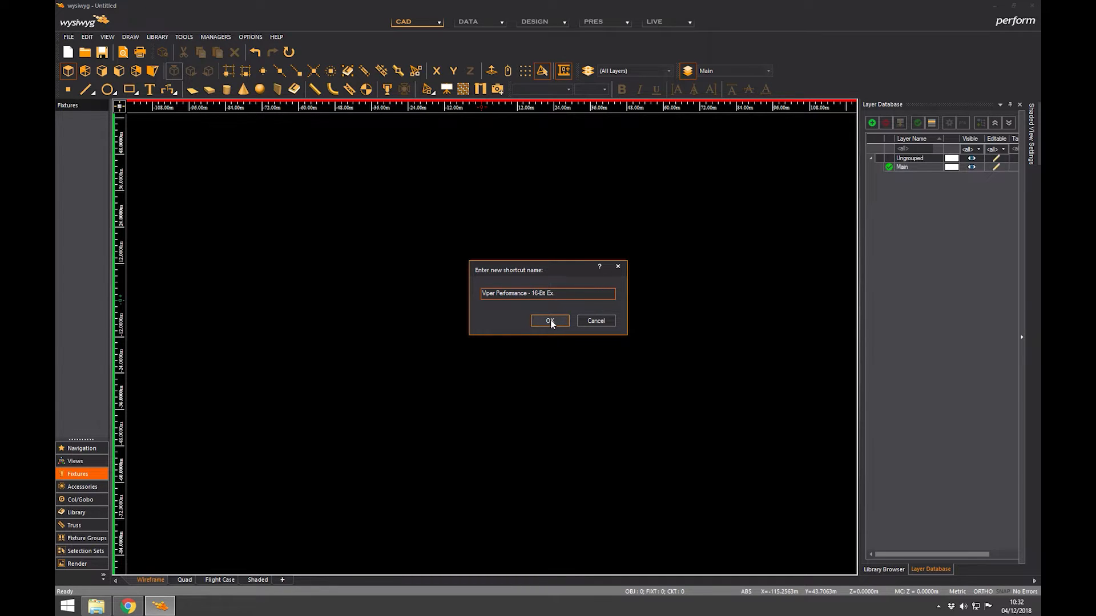
click(548, 321)
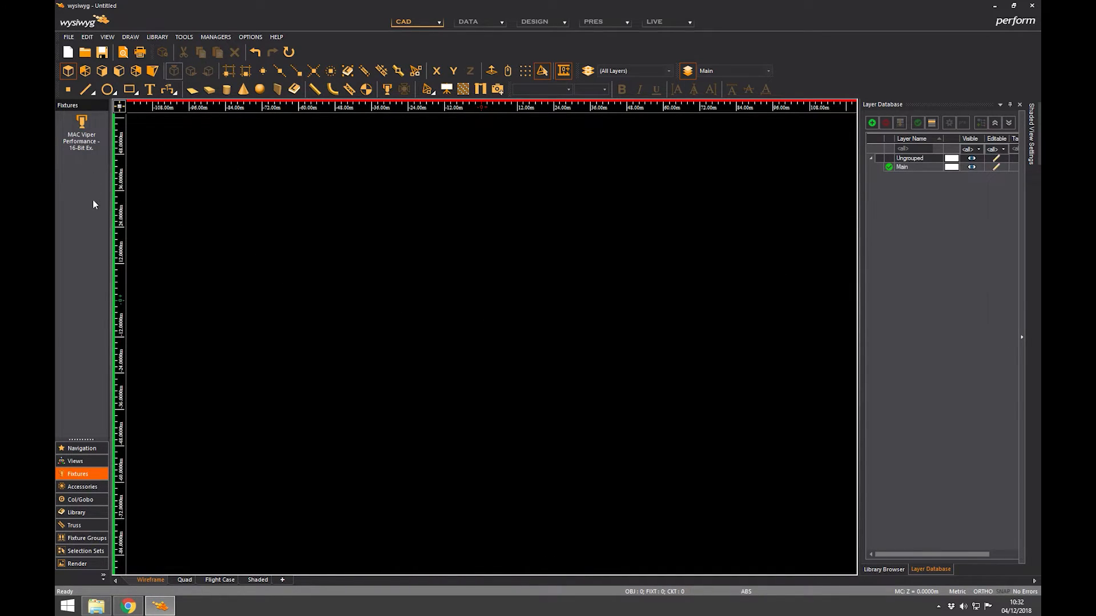
Step: Add the ETC CE Source 4 with a chosen lens as a 'Source 4' fixture shortcut
right_click(95, 203)
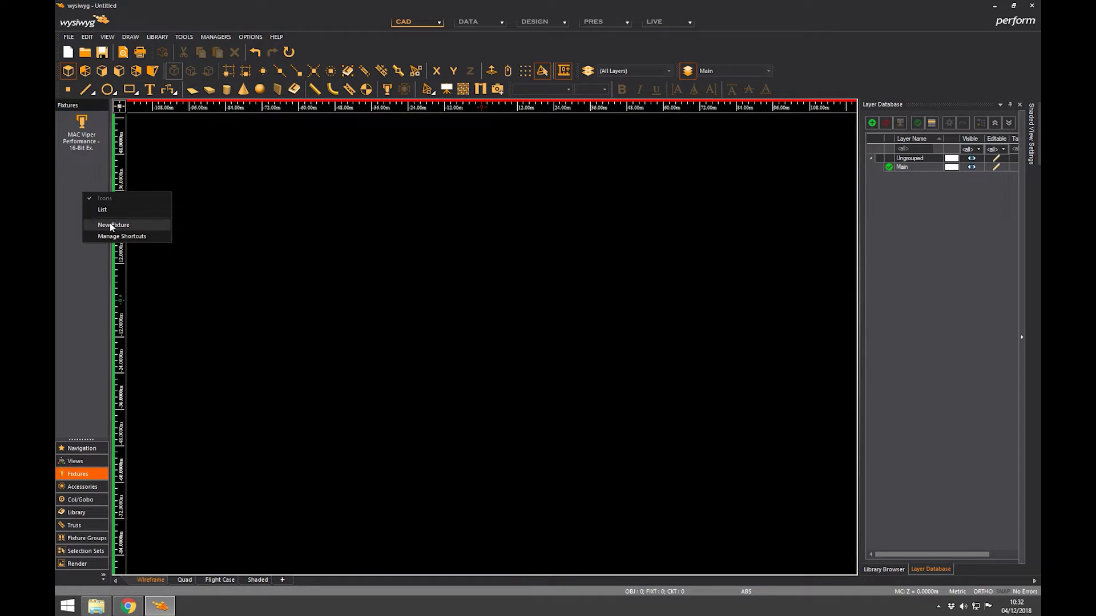
click(112, 224)
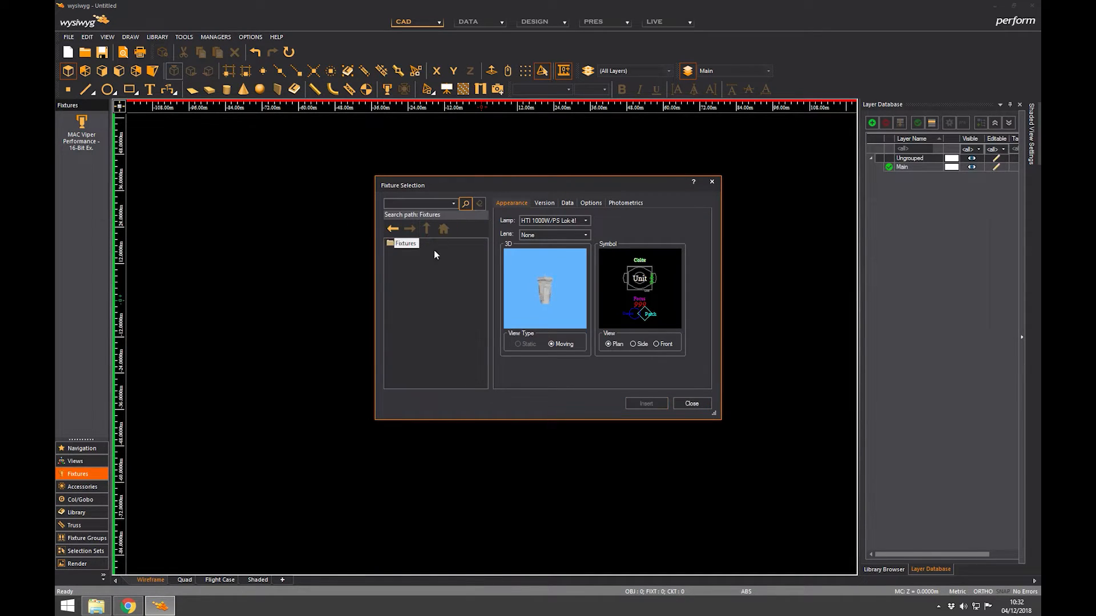
double_click(405, 242)
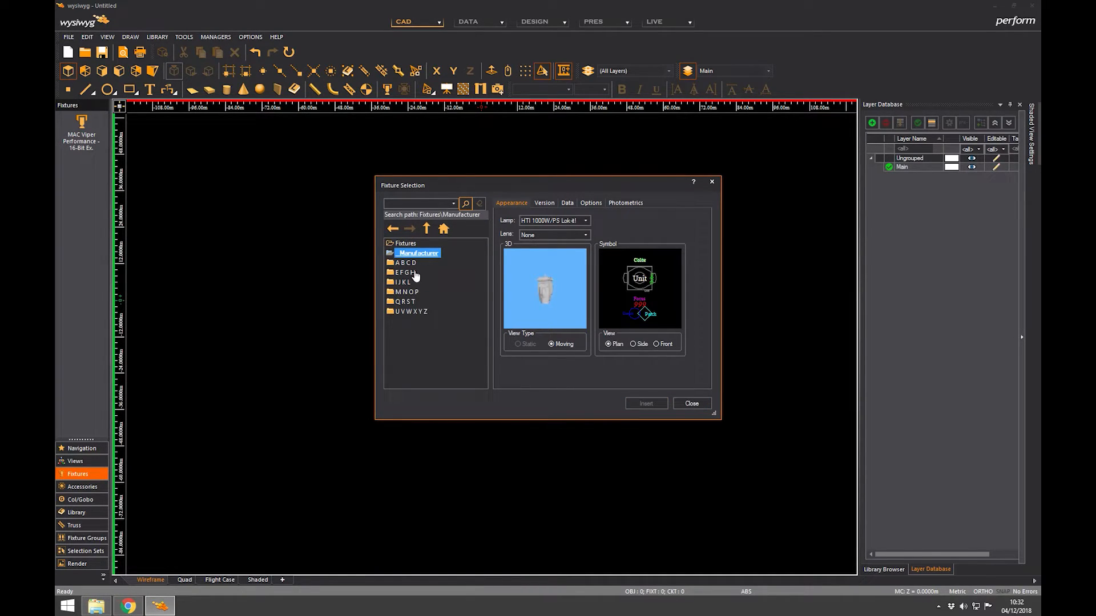
double_click(404, 272)
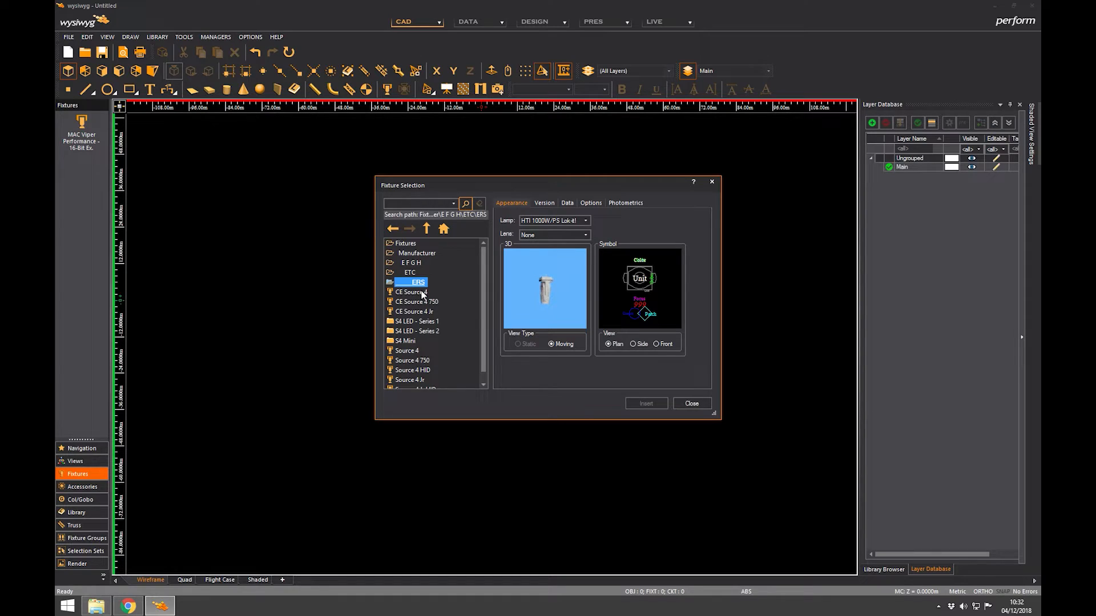
click(411, 292)
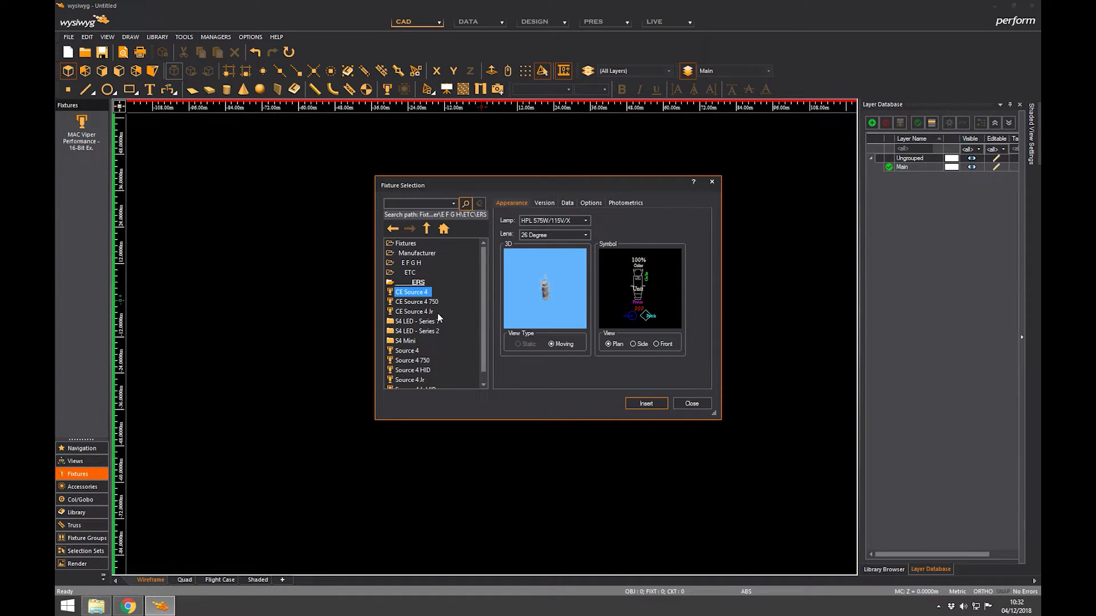
click(586, 235)
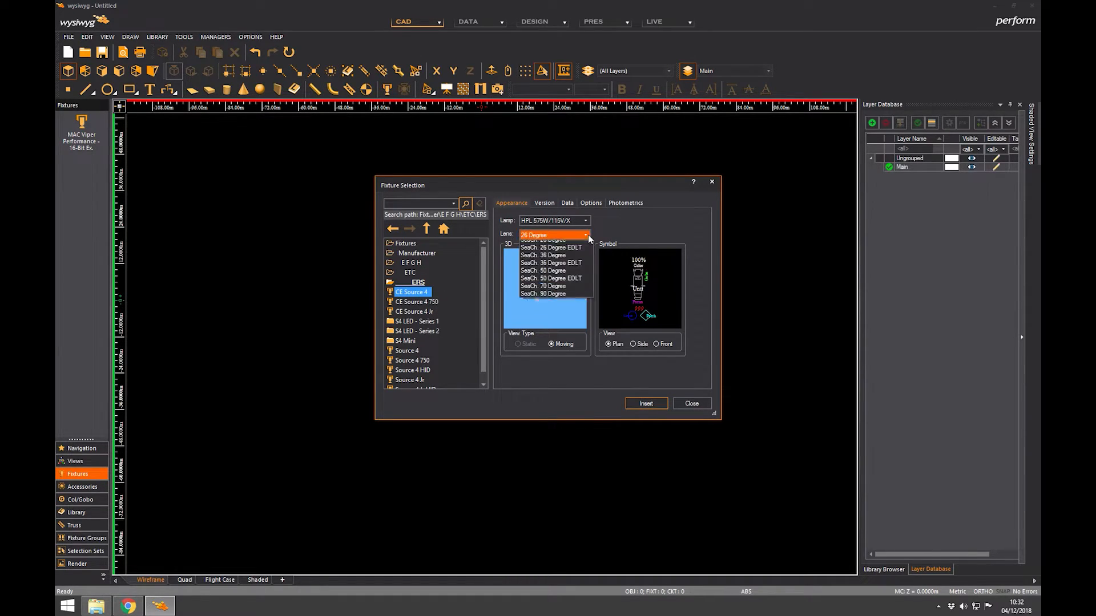
click(551, 255)
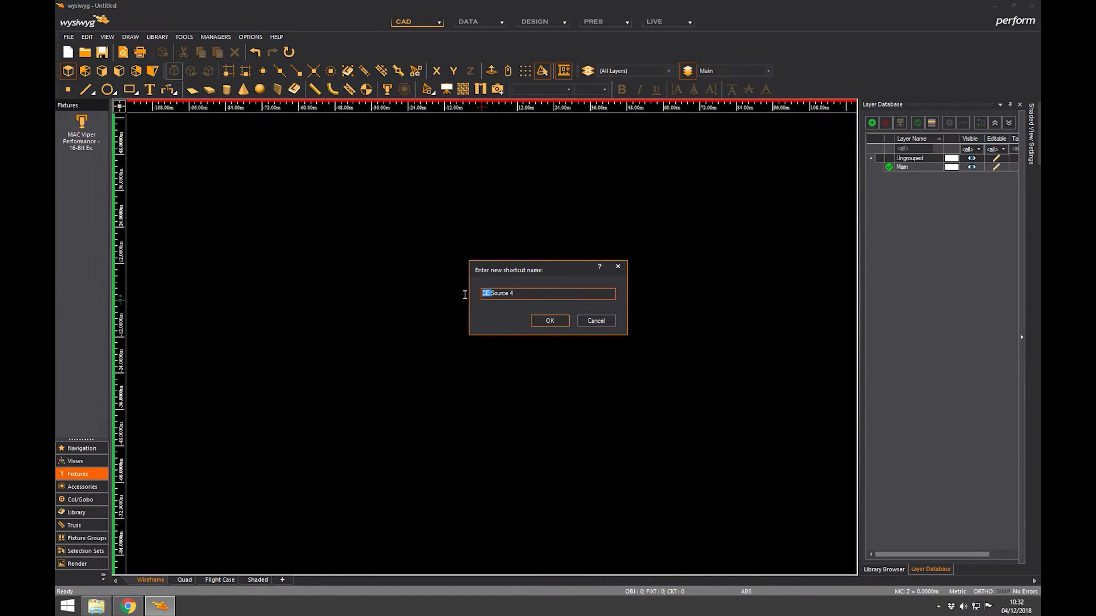
click(549, 321)
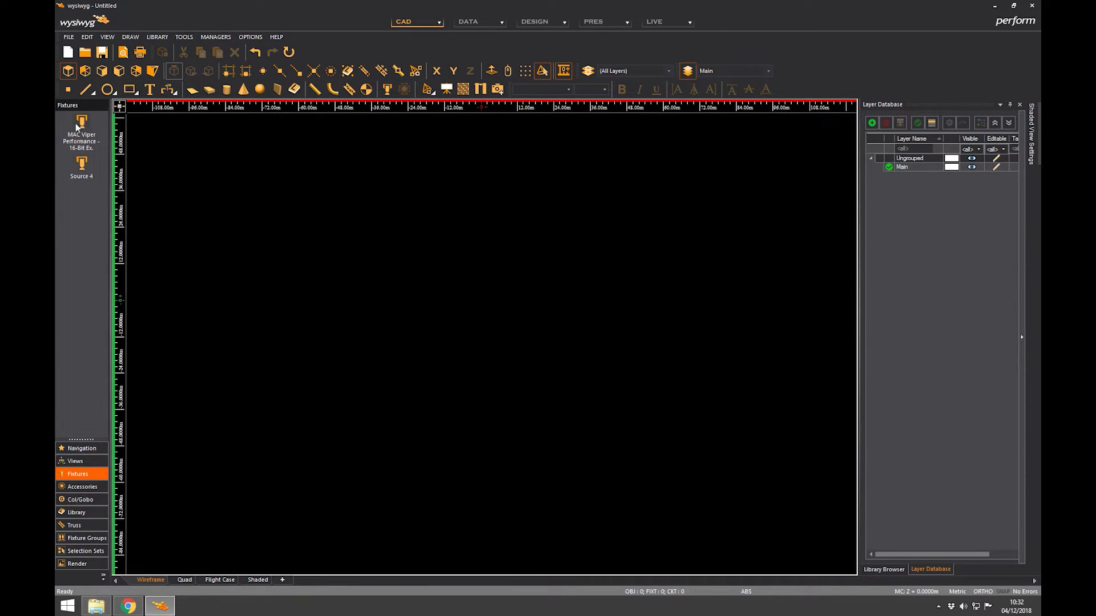
Step: Add a SeaChanger shortcut from the Colour Changer accessory type
click(79, 486)
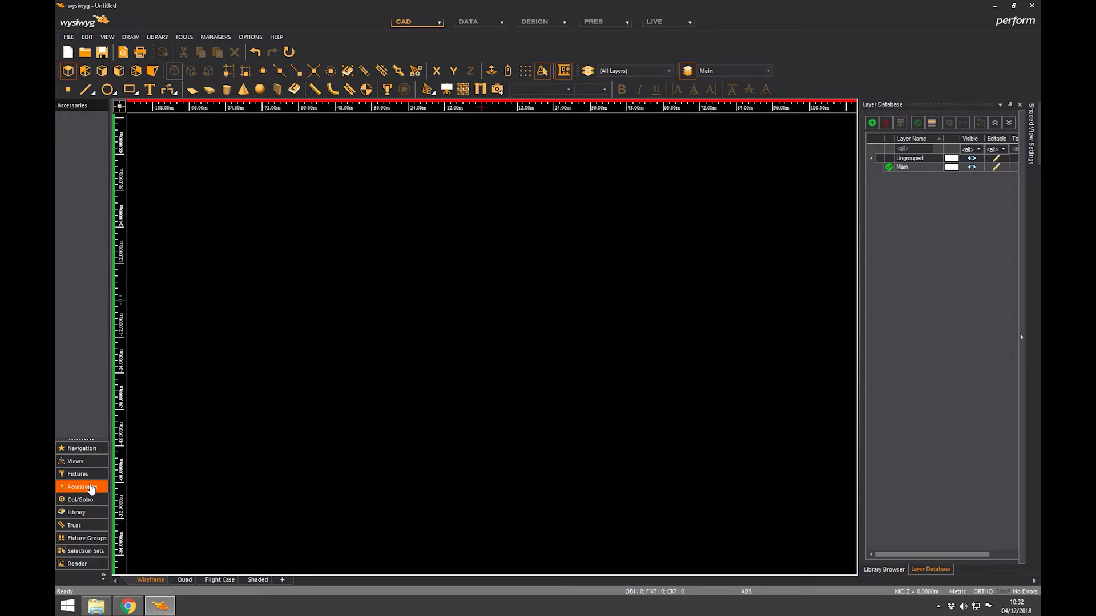
right_click(82, 486)
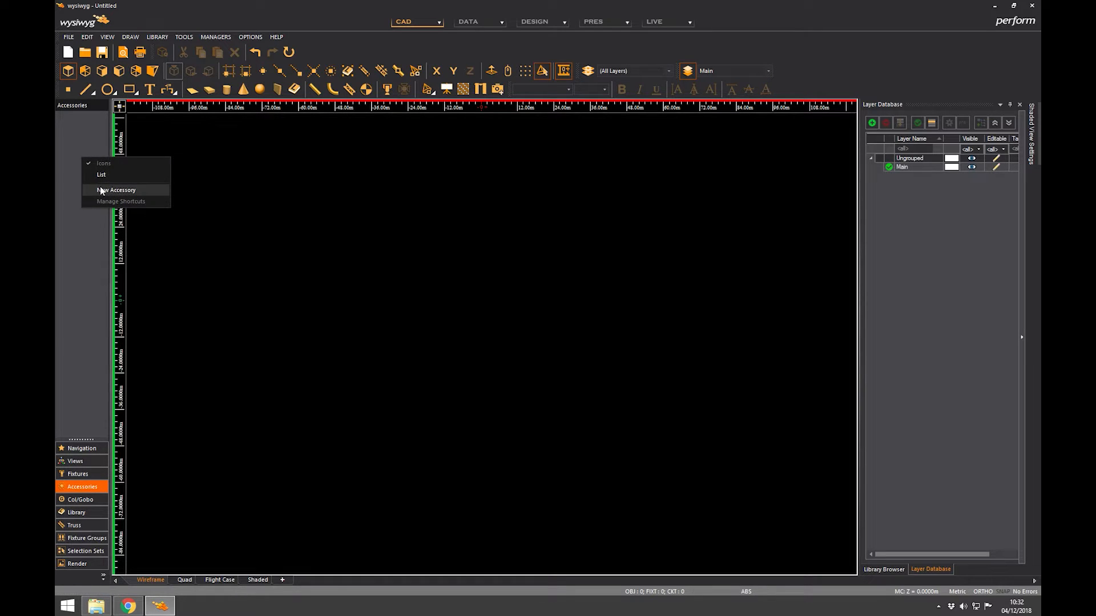
click(115, 190)
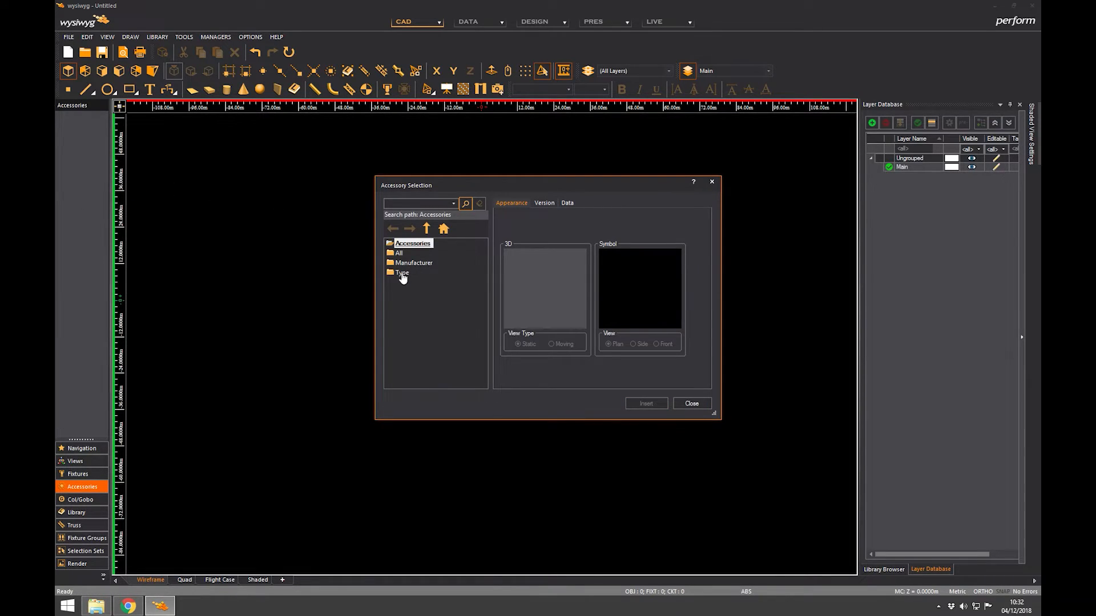
double_click(401, 273)
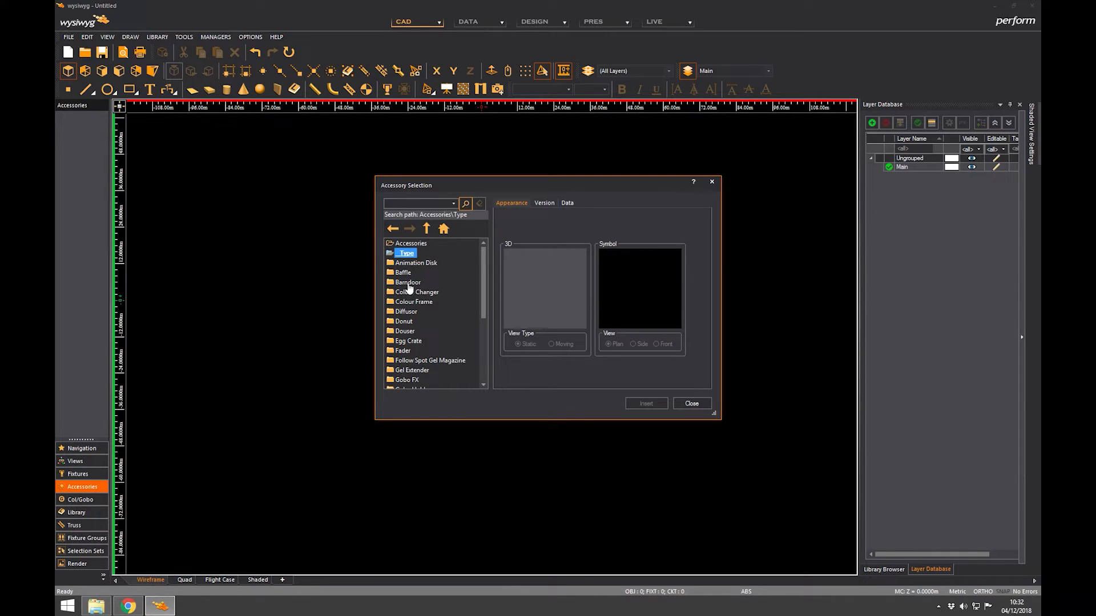
double_click(418, 292)
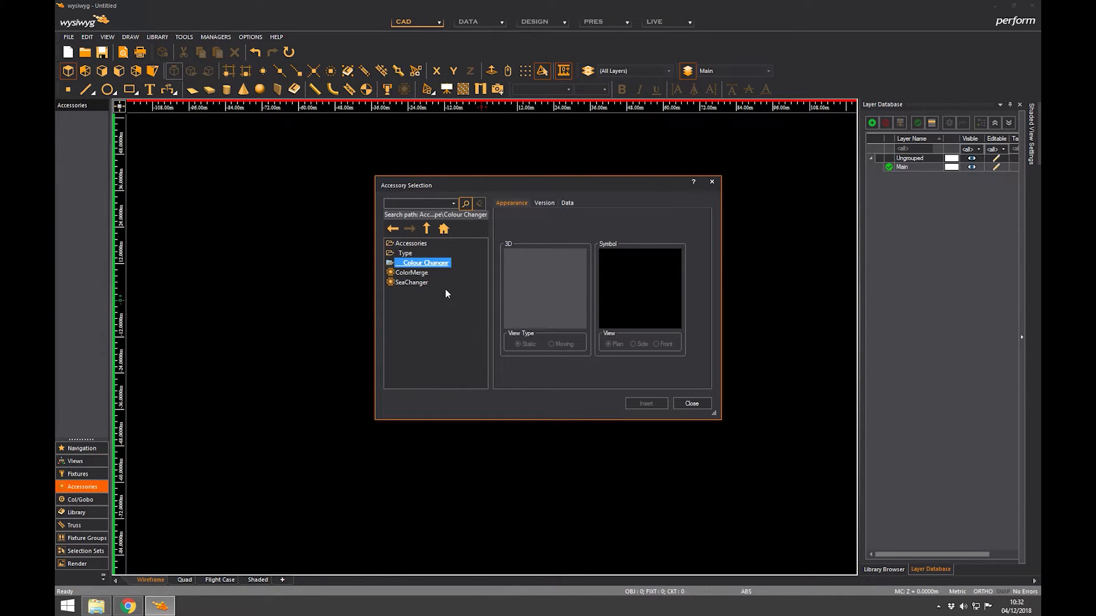
click(411, 281)
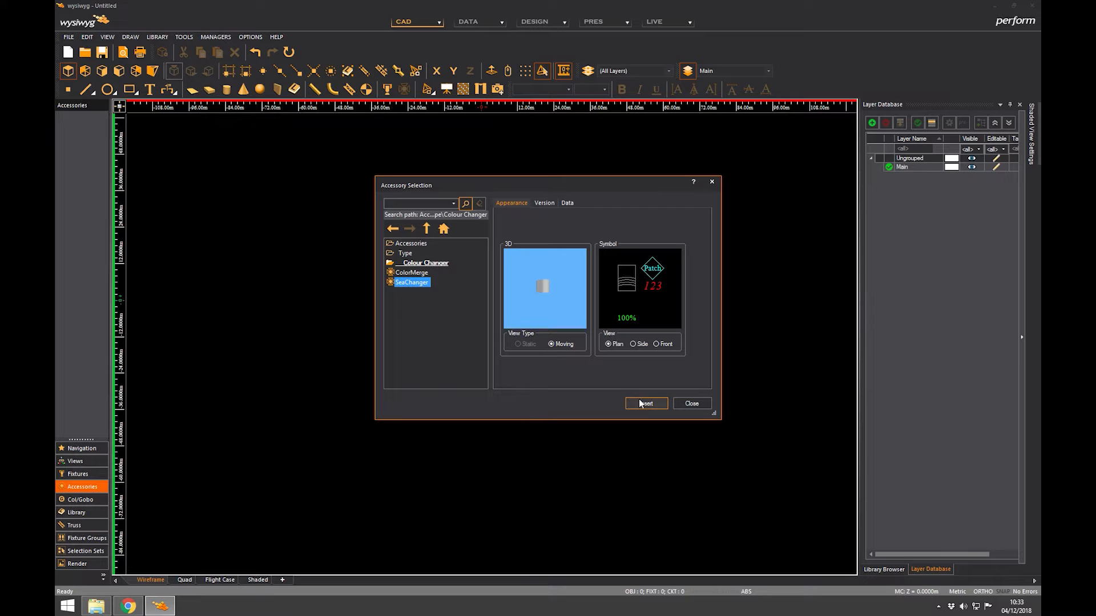
click(644, 403)
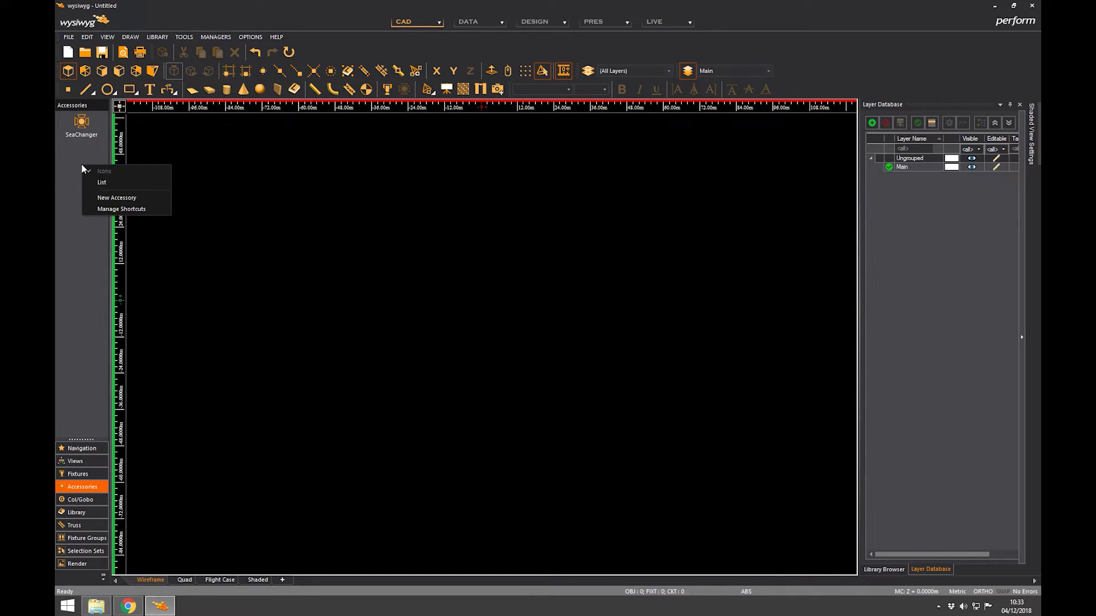
Step: Add a Single Gobo Rotator shortcut from the Gobo Rotator accessory type
click(116, 198)
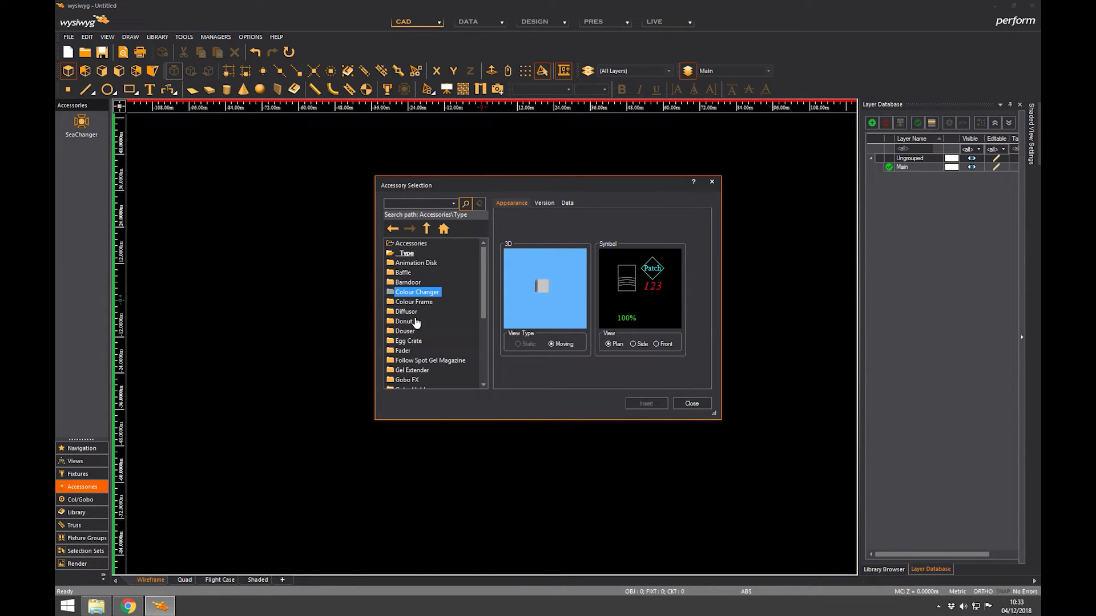
double_click(419, 262)
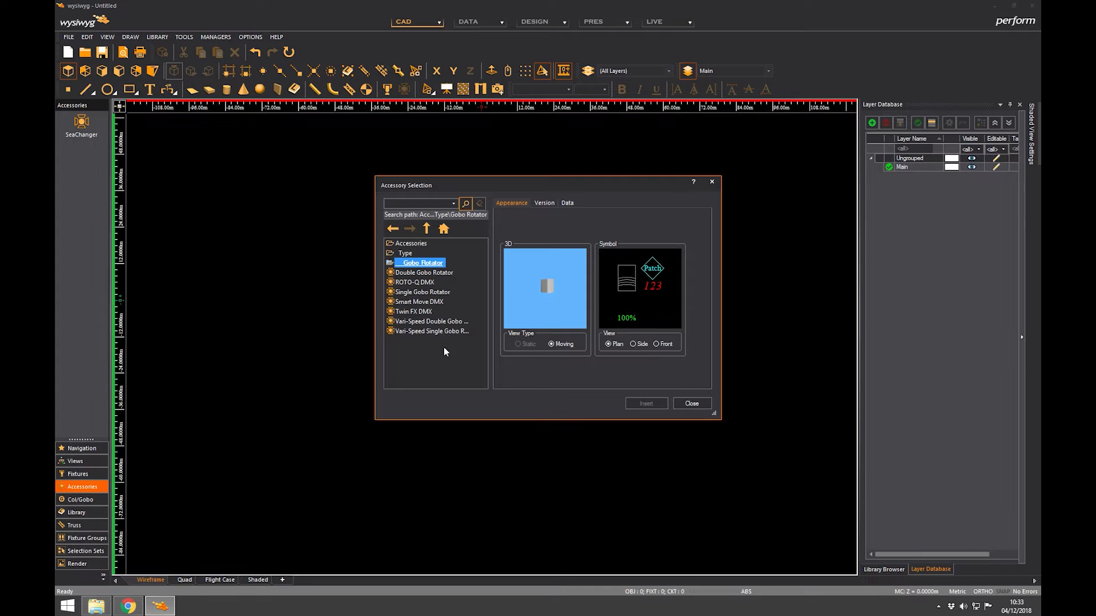
click(422, 292)
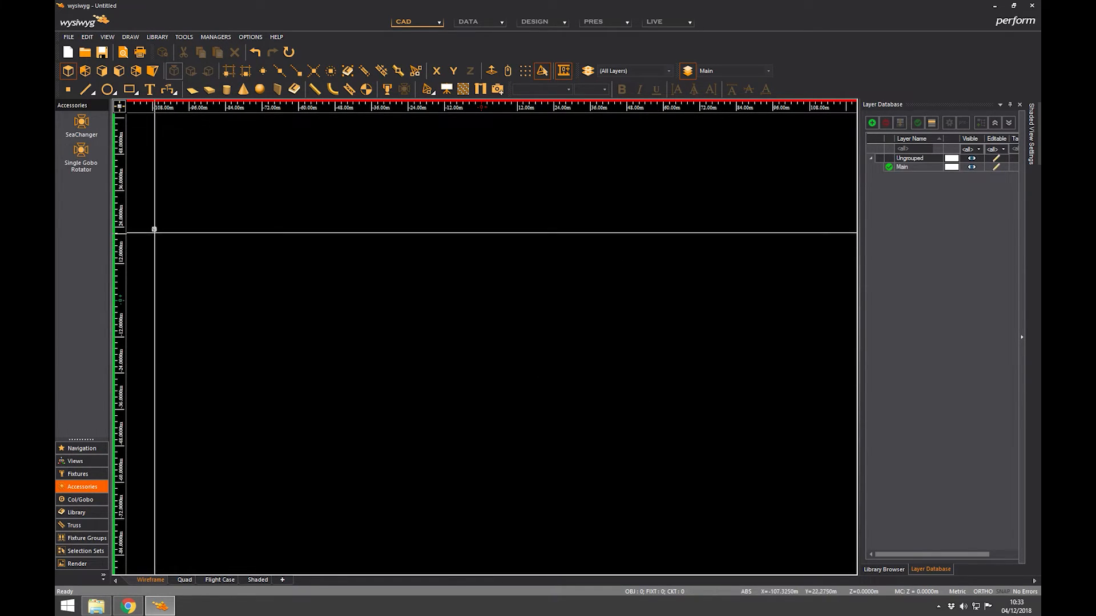
Step: Add a Rosco Supergel R80 Primary Blue gel shortcut to the Col/Gobo panel
click(80, 499)
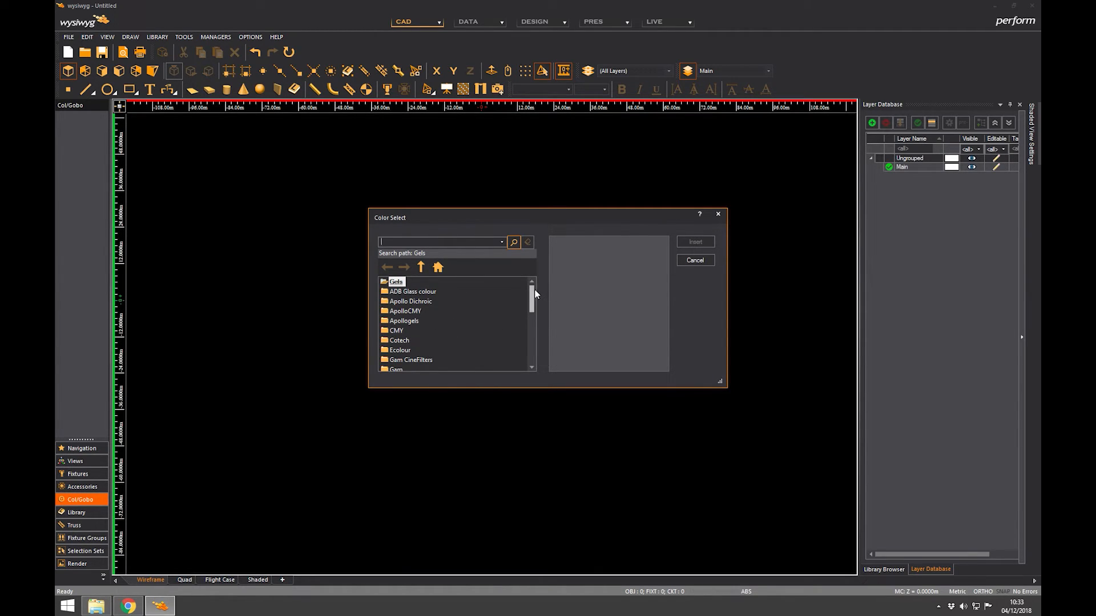
scroll(down, 3)
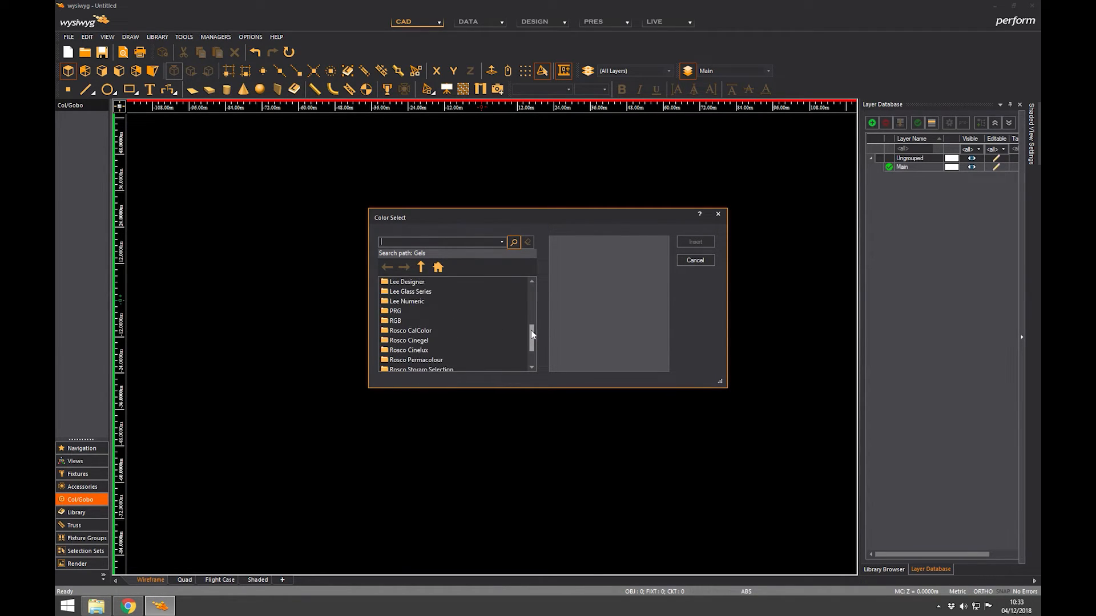
scroll(down, 3)
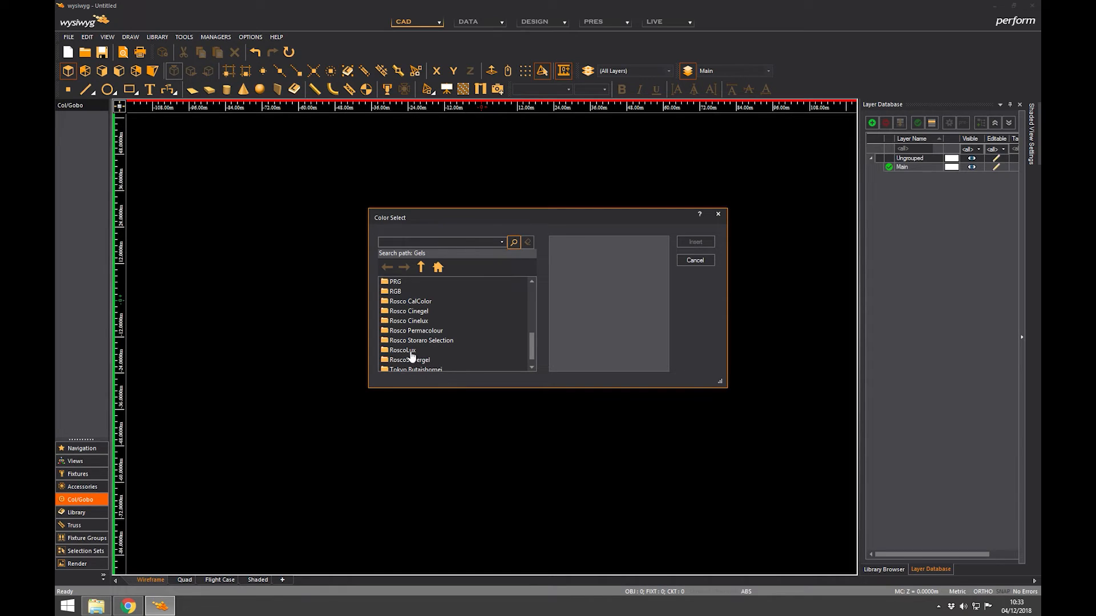
double_click(408, 360)
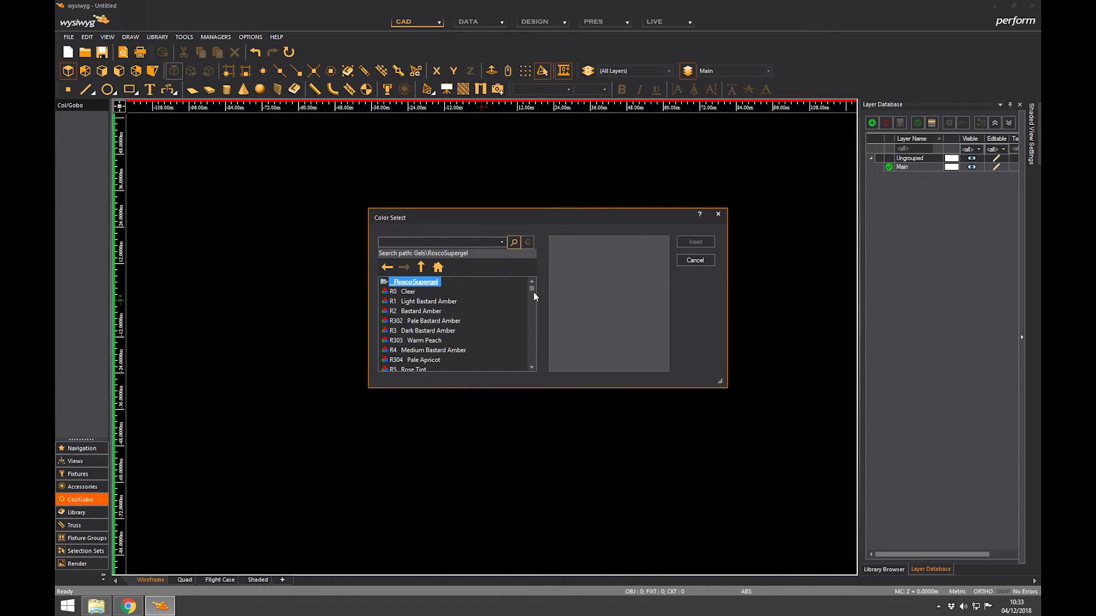
scroll(down, 3)
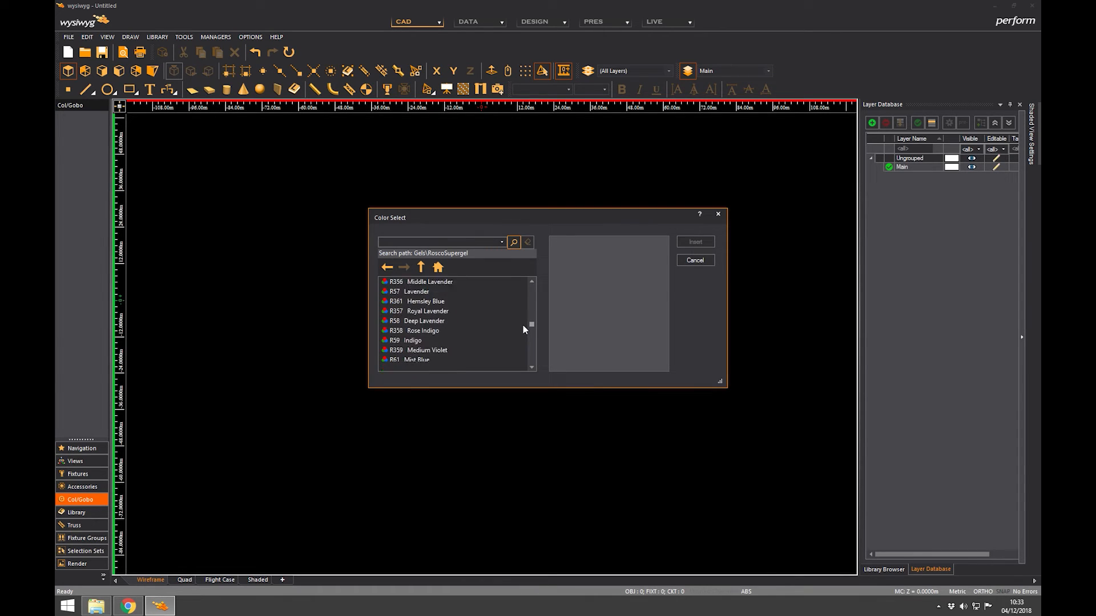
scroll(down, 3)
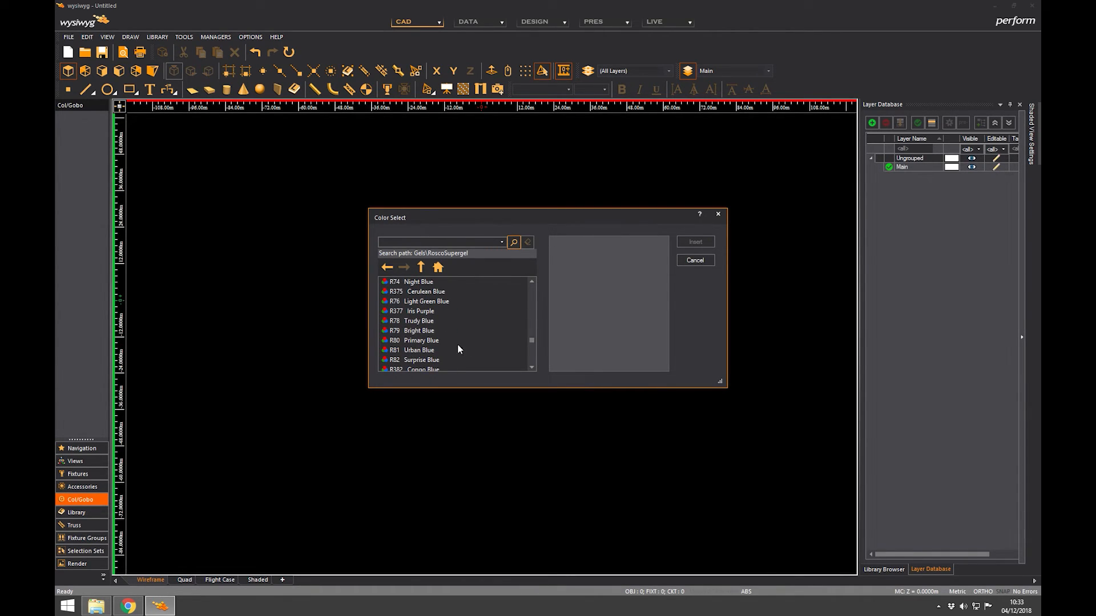
click(418, 340)
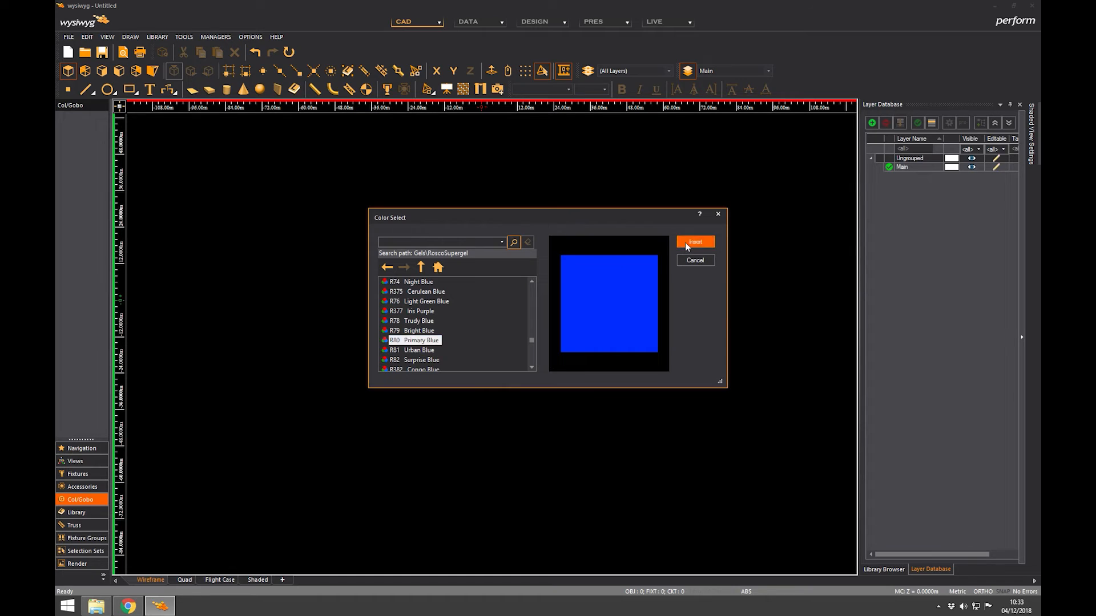
click(694, 242)
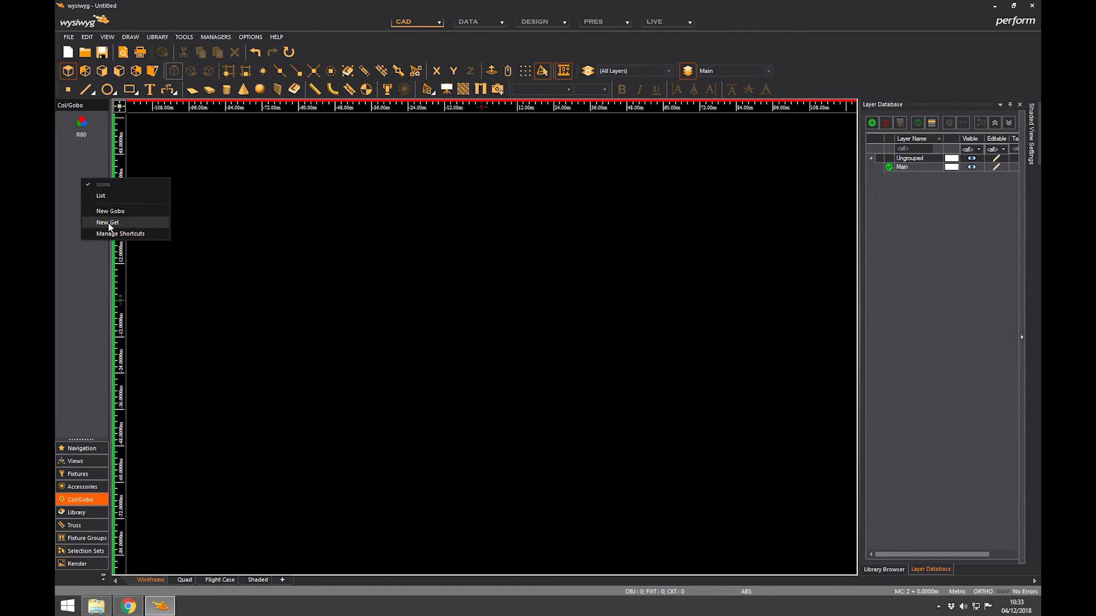
Step: Add a Lee Numeric L115 Peacock Blue gel shortcut alongside R80
click(107, 222)
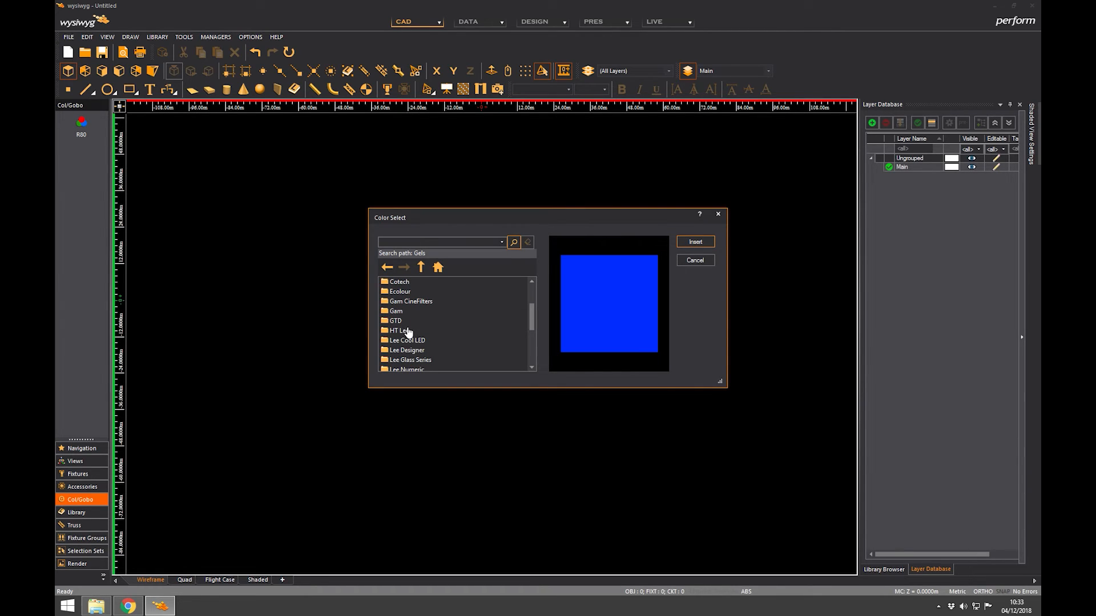
scroll(down, 3)
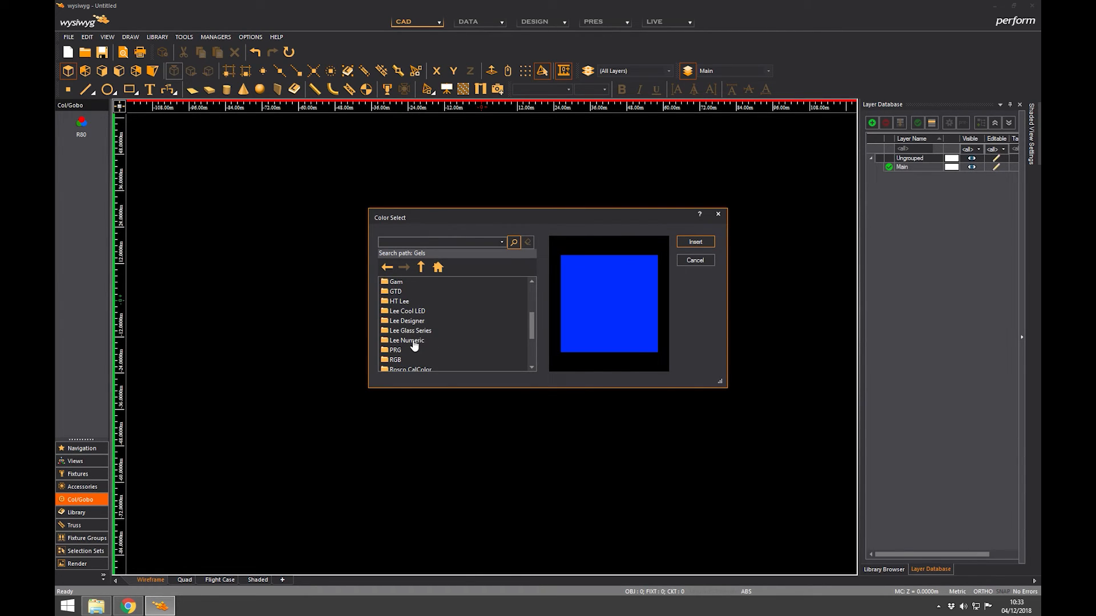
double_click(405, 340)
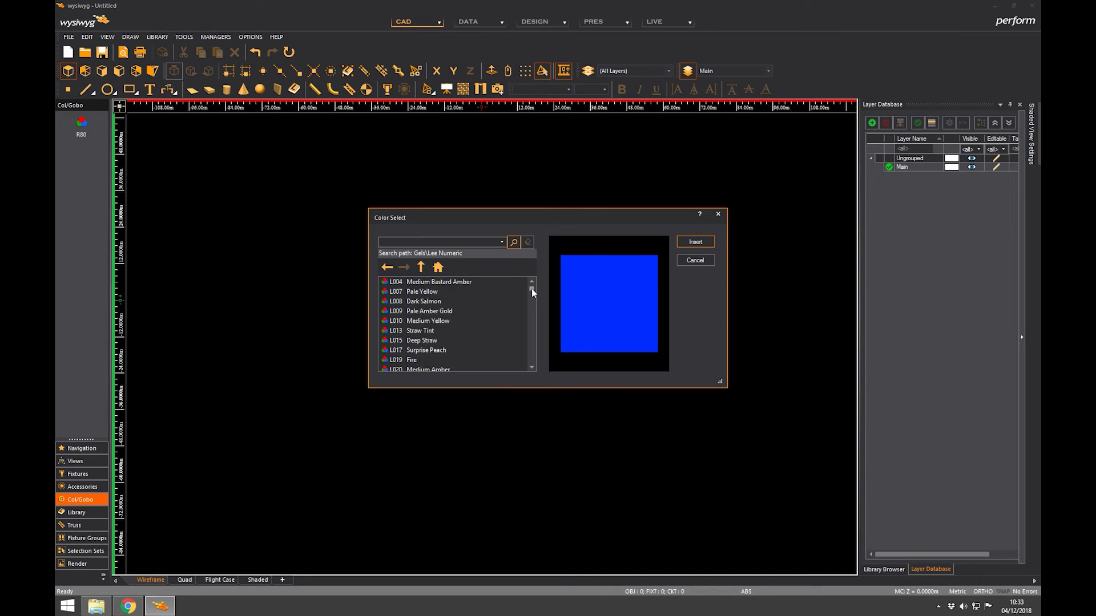
scroll(down, 3)
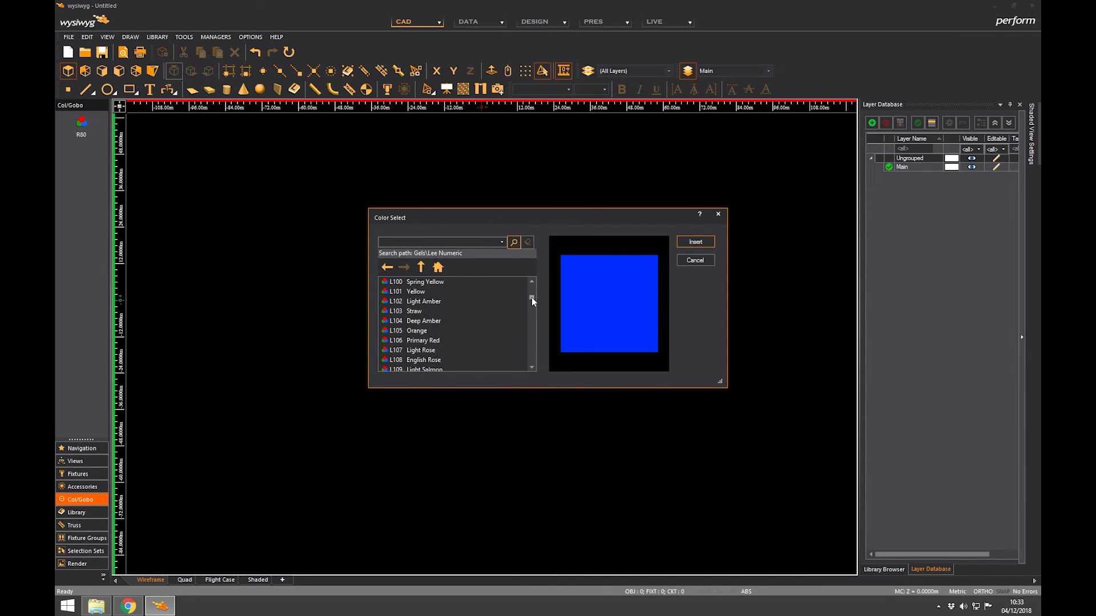
scroll(down, 3)
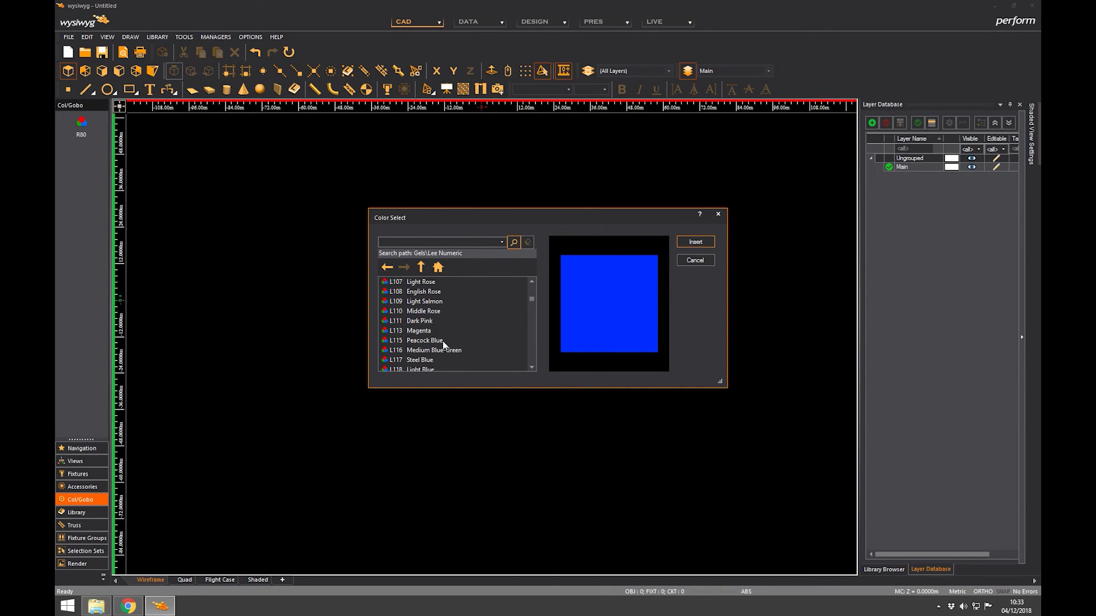
click(693, 241)
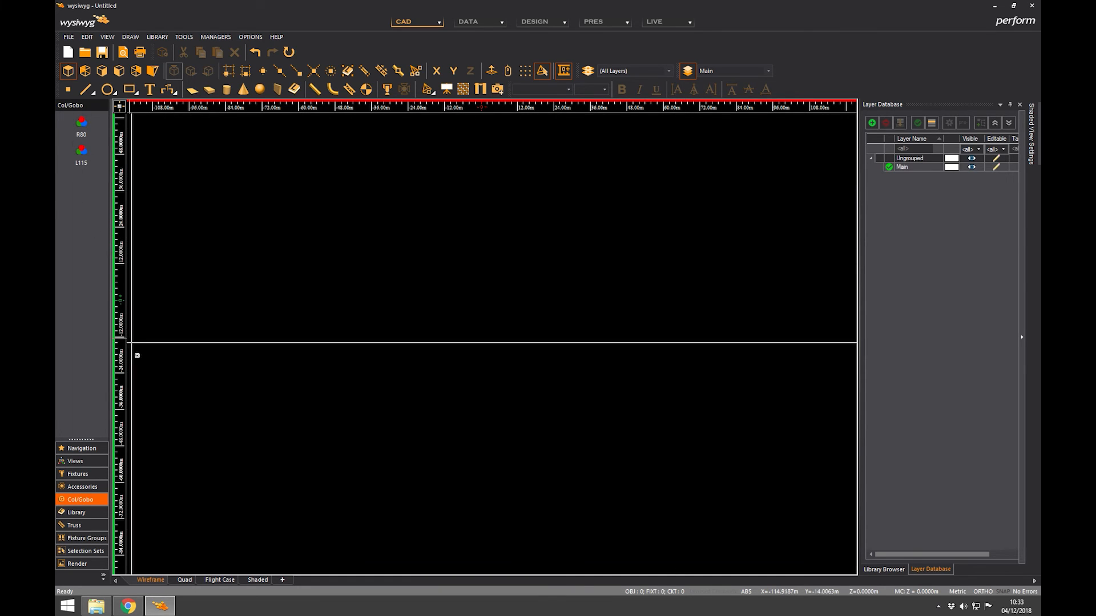
Step: Return to the Fixtures shortcuts and abort fixture placement without placing anything
click(78, 476)
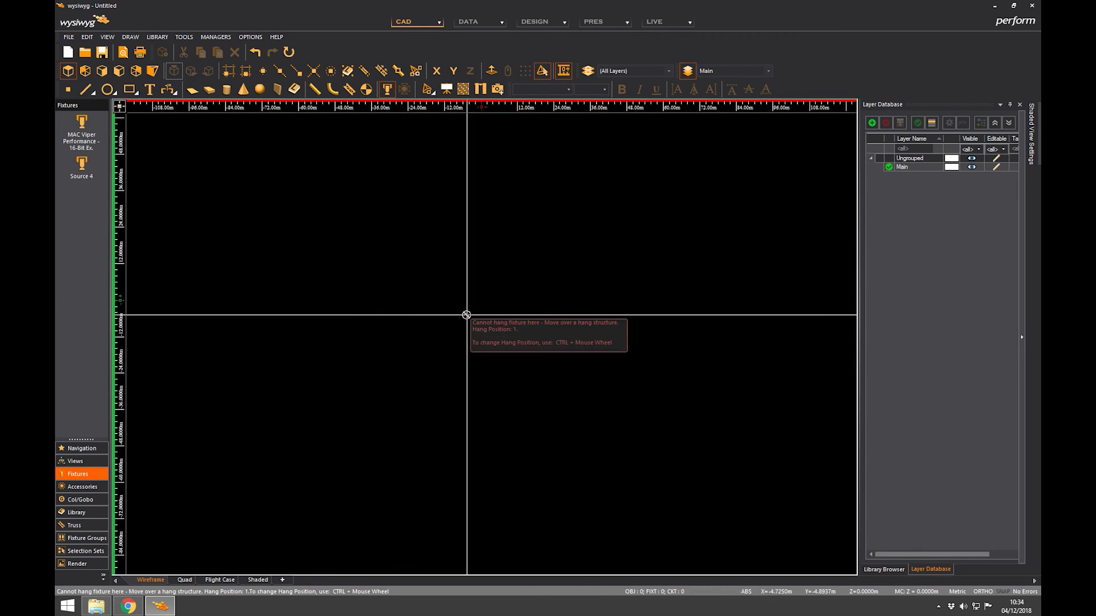
right_click(466, 314)
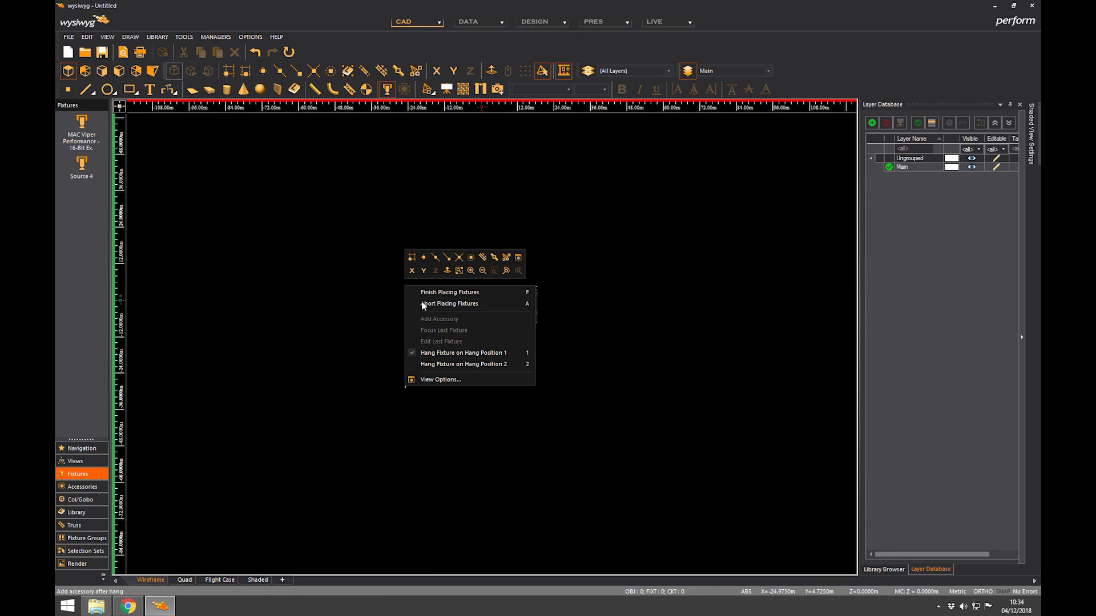
click(449, 303)
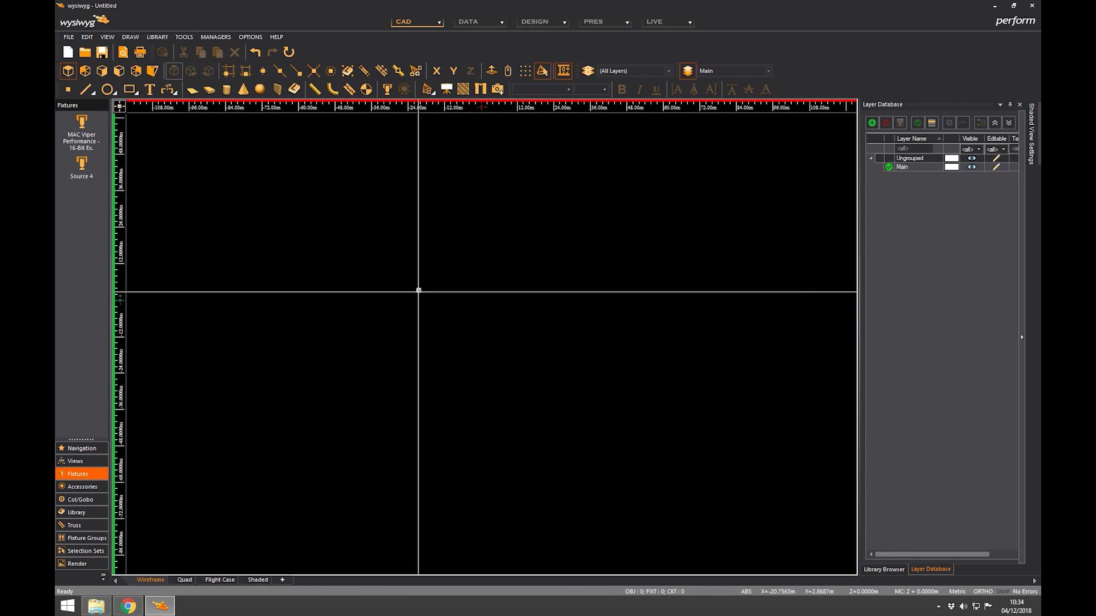